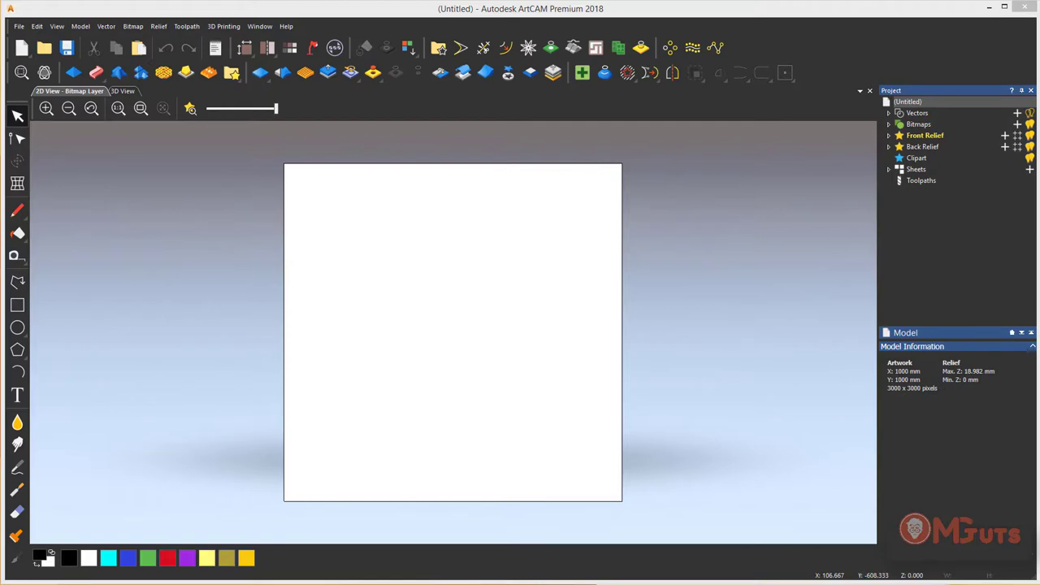
pyautogui.moveTo(140, 110)
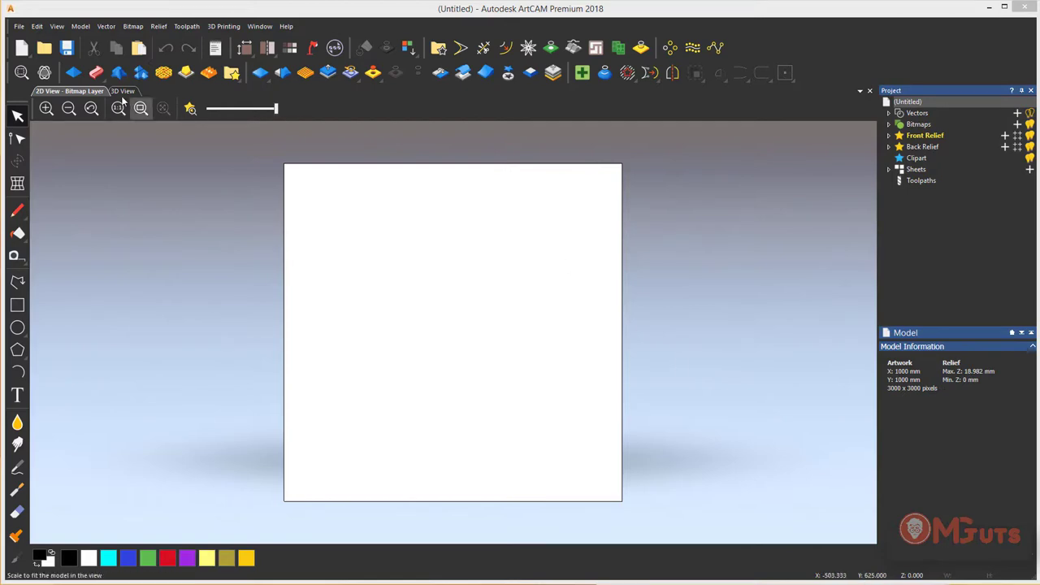
# In 3D View, trace a boundary vector around the composite leafy scroll relief, then close the panel.
pyautogui.click(121, 91)
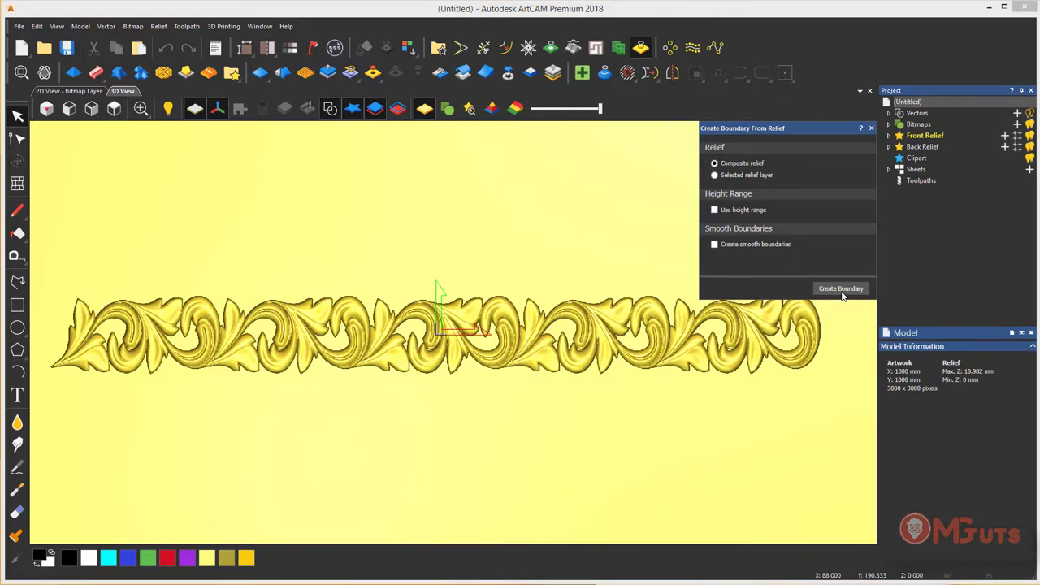
pyautogui.click(840, 289)
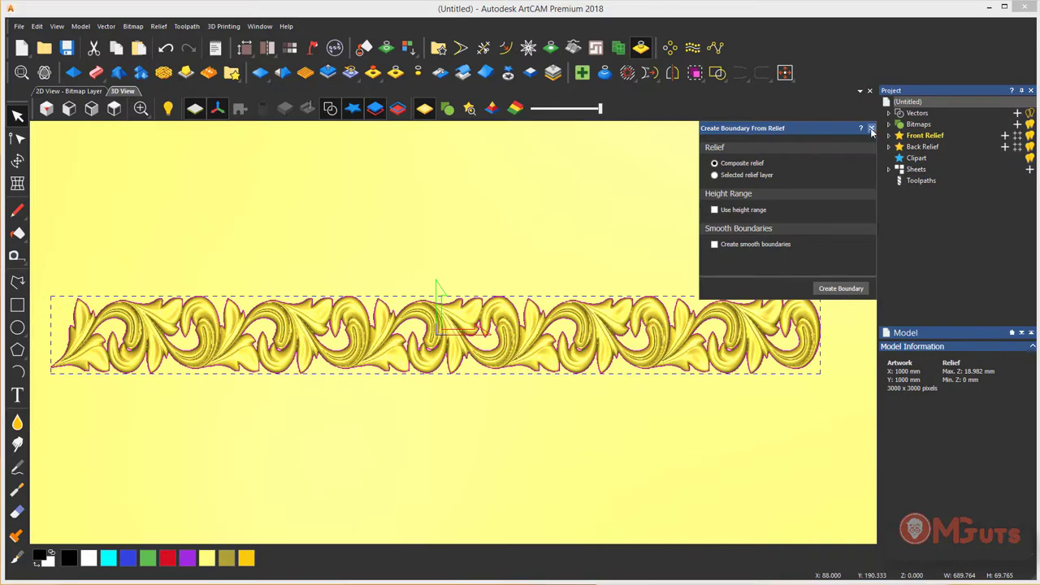
pyautogui.click(871, 128)
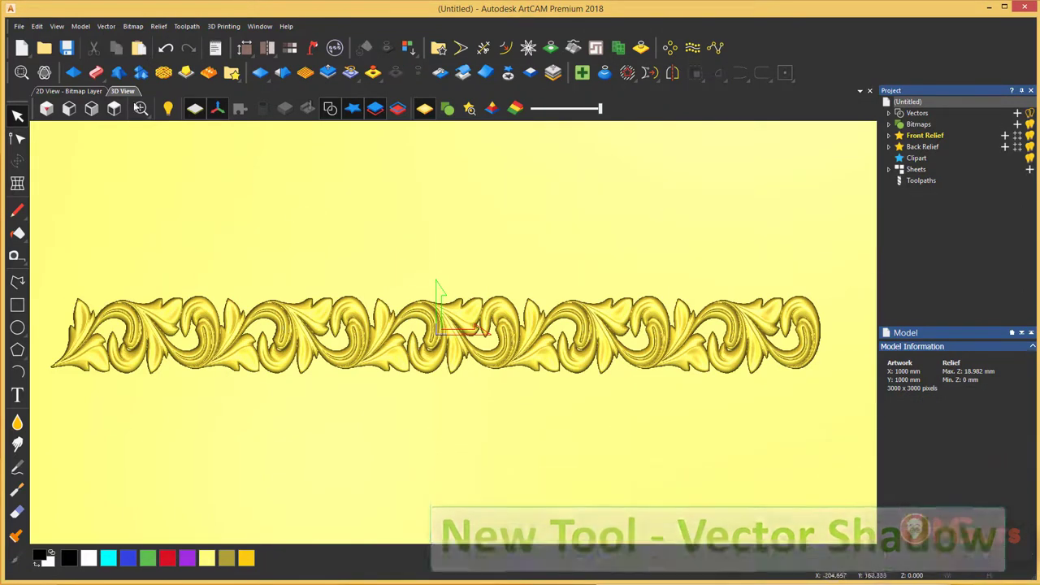
# Create horizontal Vector Shadow hatching across the scroll border relief.
pyautogui.click(109, 26)
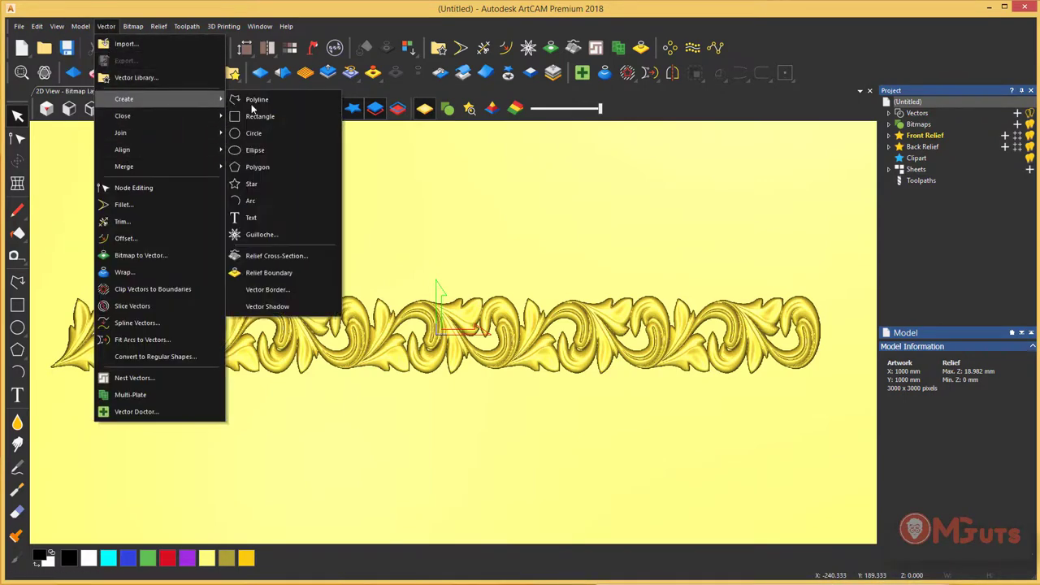
pyautogui.click(267, 307)
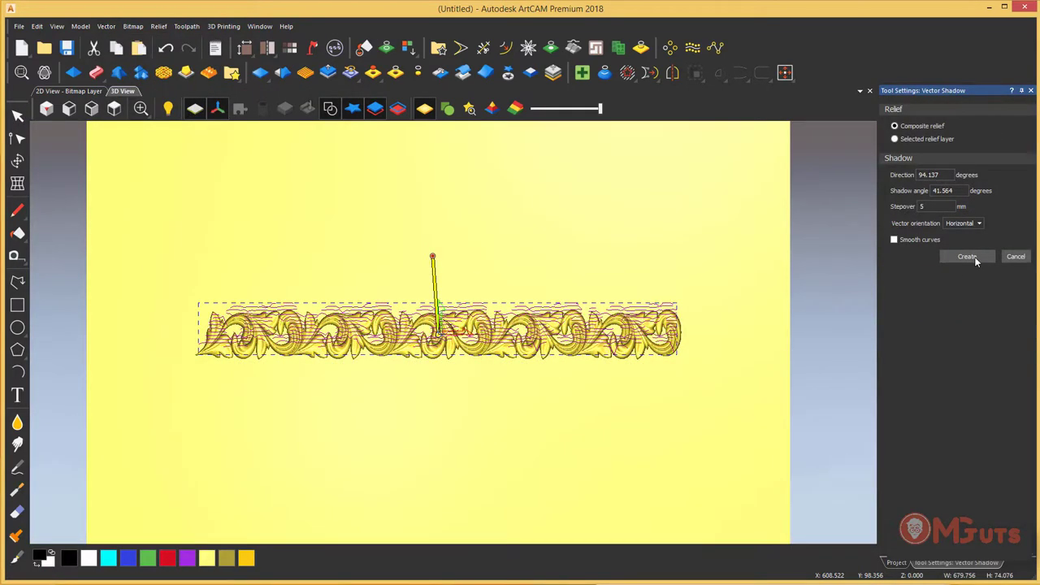
pyautogui.click(967, 256)
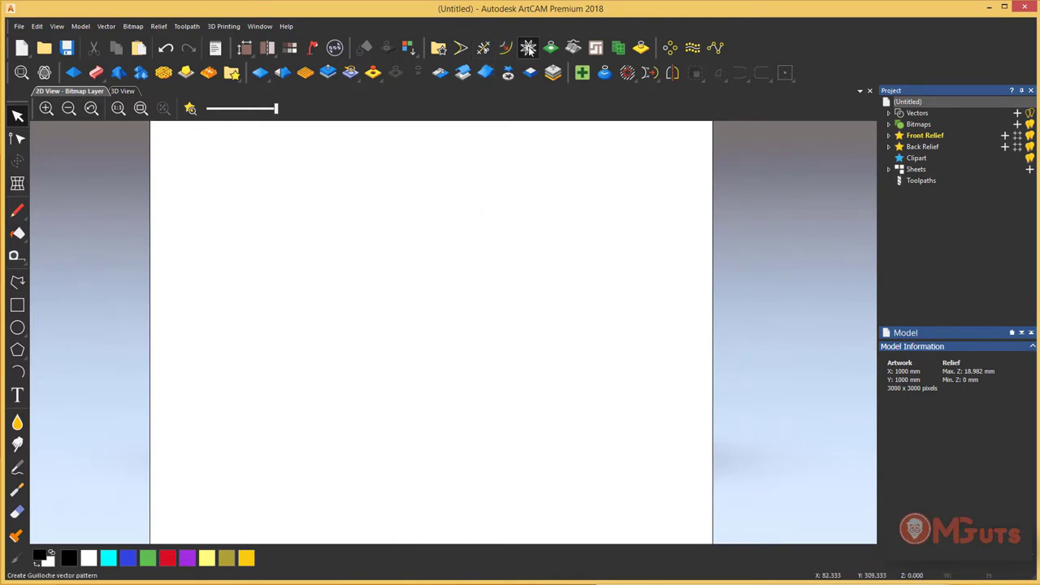
# Draw a circle enclosing the outlined numeral 1 on the 2D page.
pyautogui.click(527, 46)
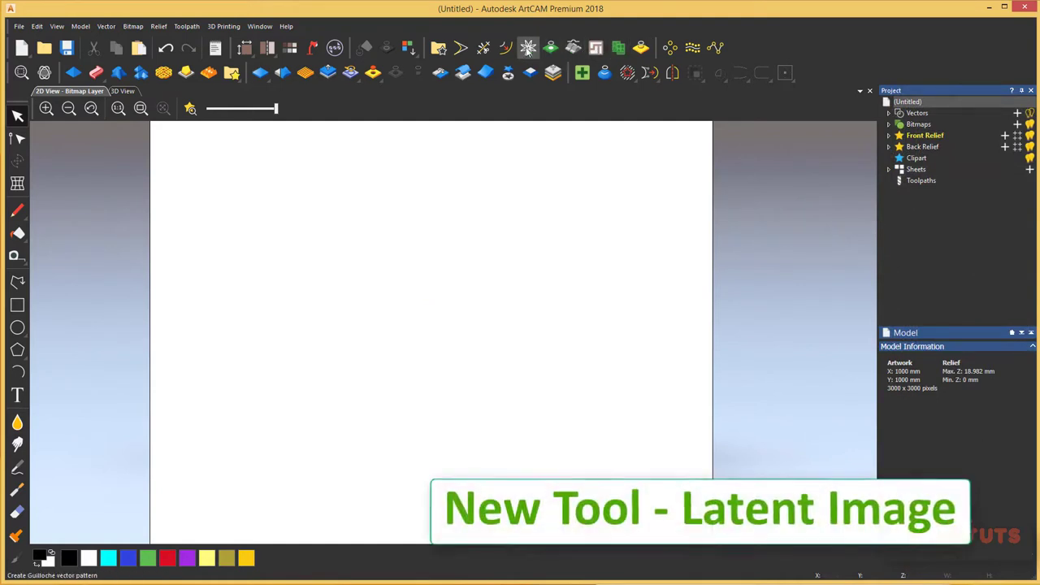
pyautogui.click(525, 47)
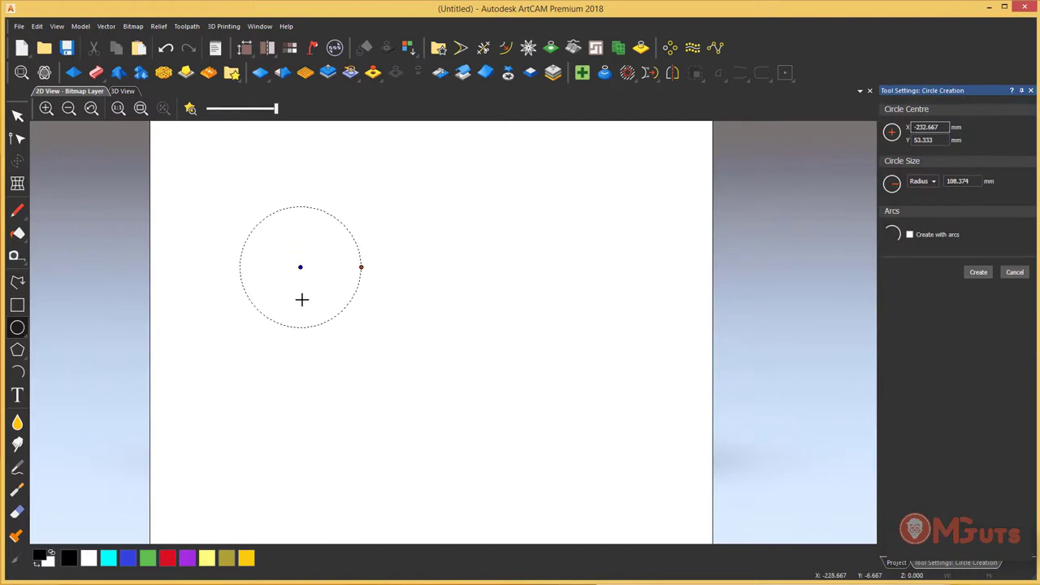
pyautogui.click(979, 272)
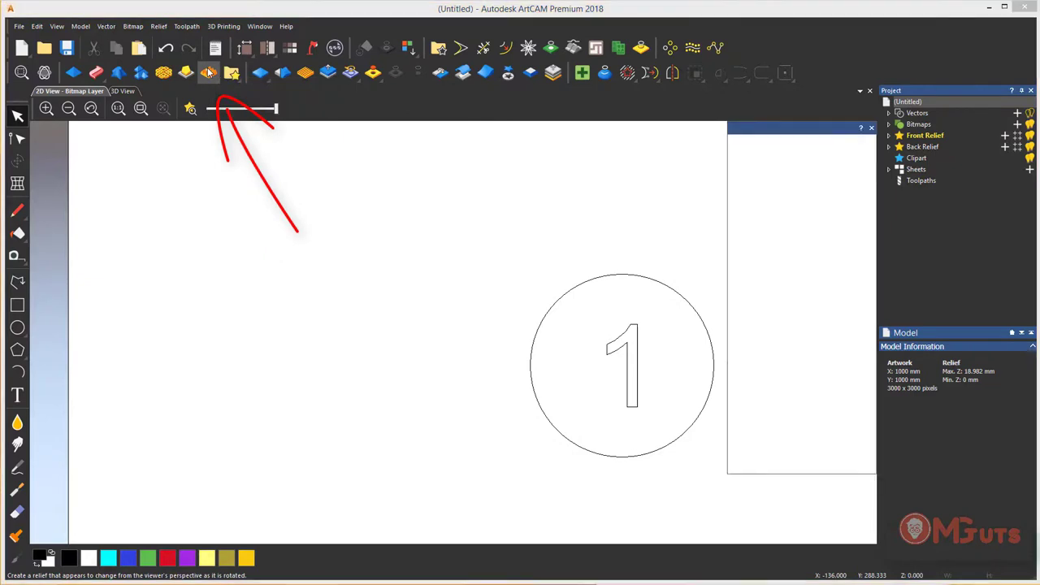
# Create a 2-face latent image with numeral 1 as Image 1 and the circle as boundary.
pyautogui.click(207, 72)
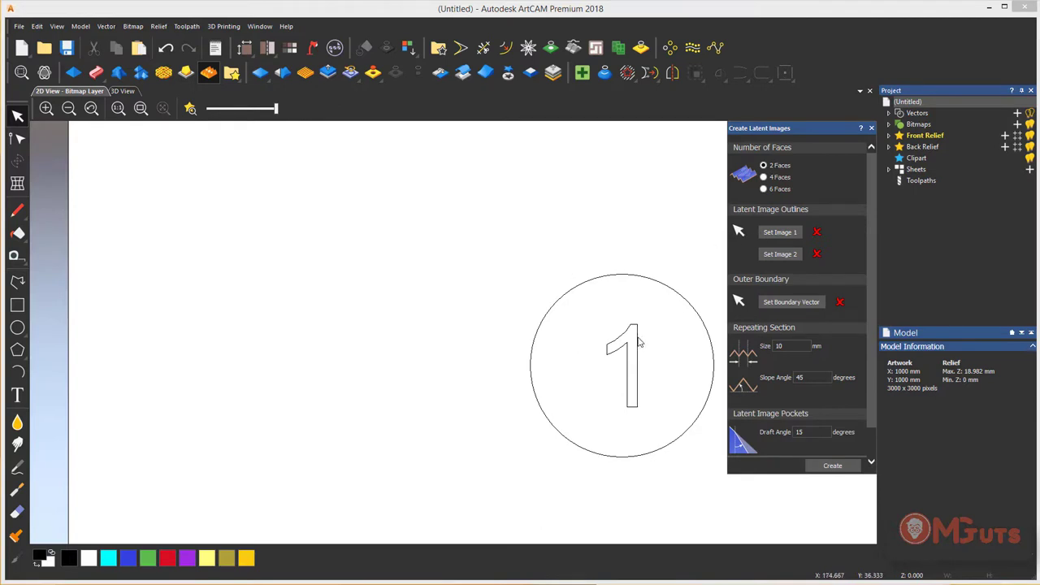
pyautogui.click(780, 231)
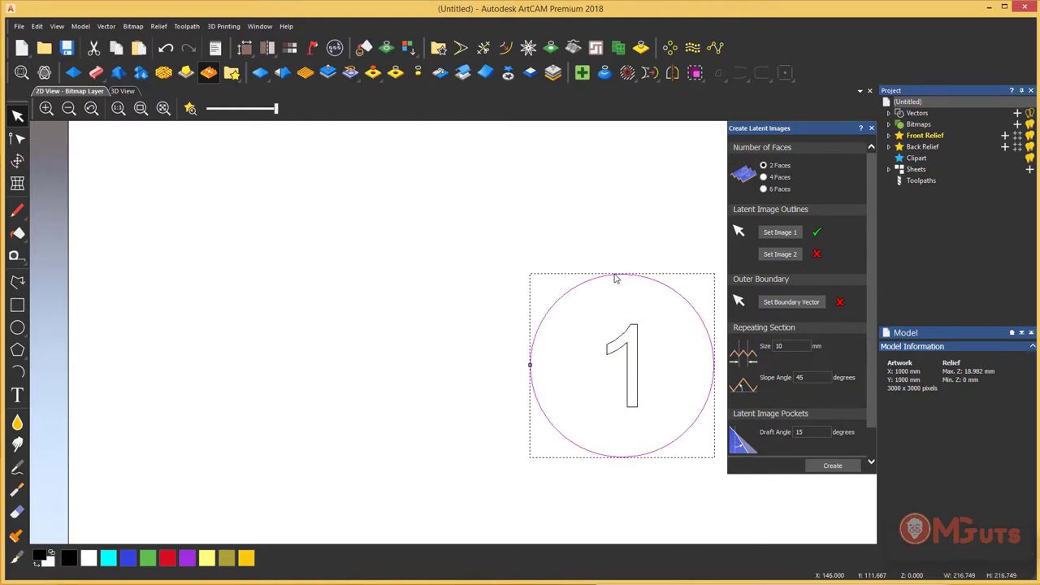
pyautogui.click(791, 301)
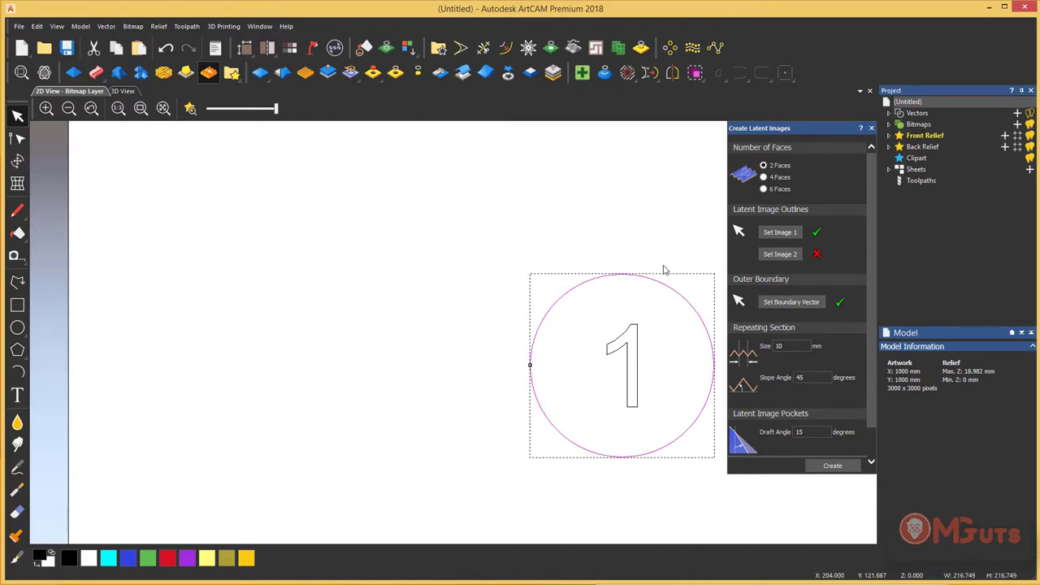
pyautogui.moveTo(634, 267)
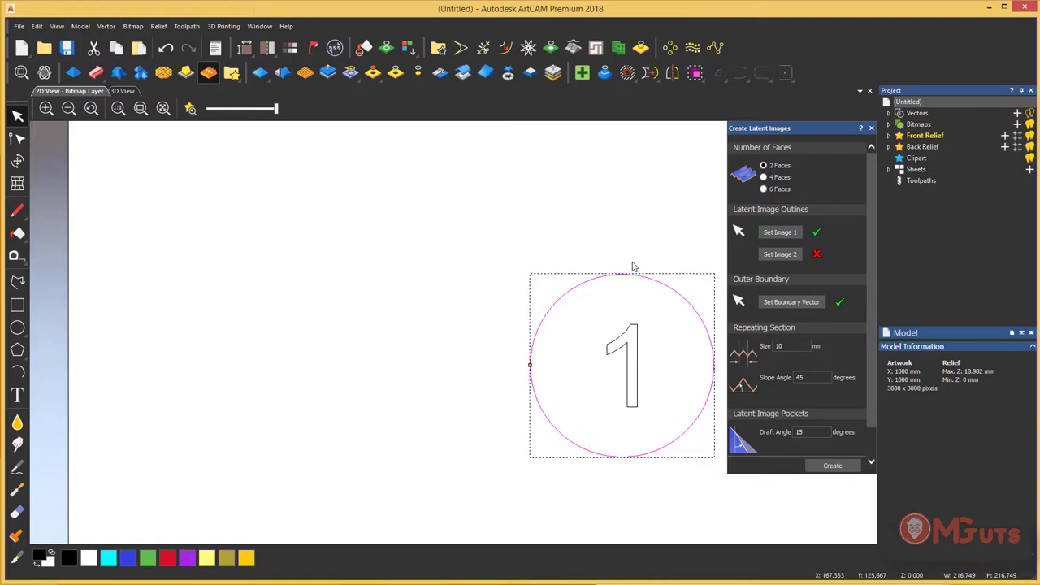
pyautogui.moveTo(853, 271)
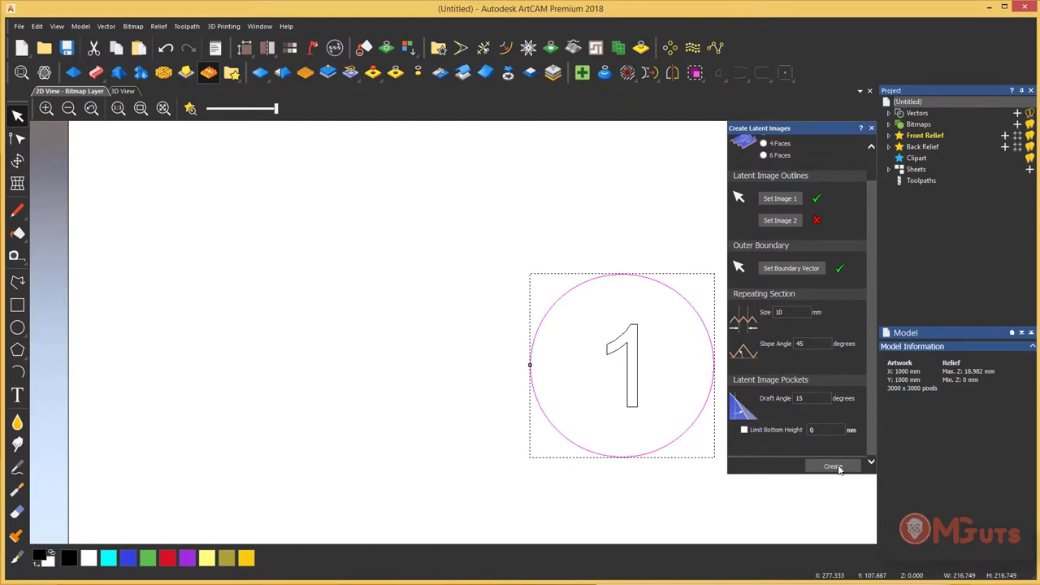
pyautogui.click(832, 466)
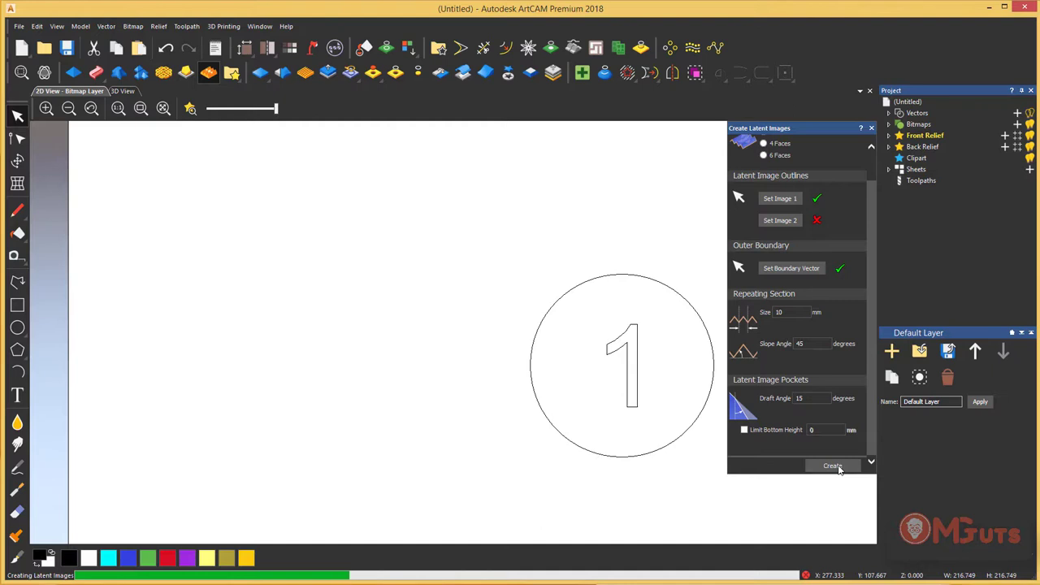
pyautogui.click(832, 466)
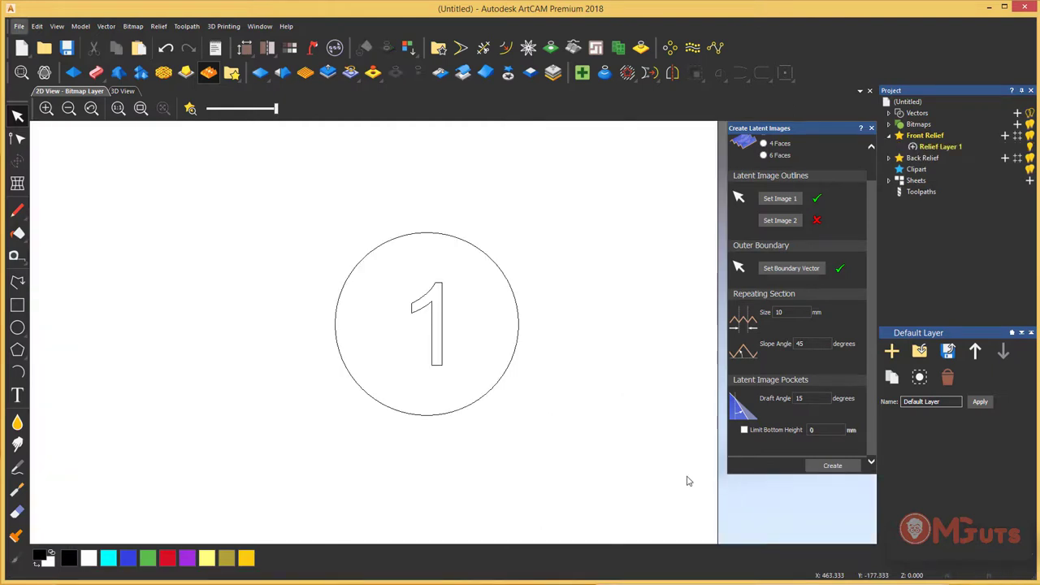
# View the latent relief in 3D, preview Smooth Strength up to ~64%, then cancel at 0.
pyautogui.click(122, 90)
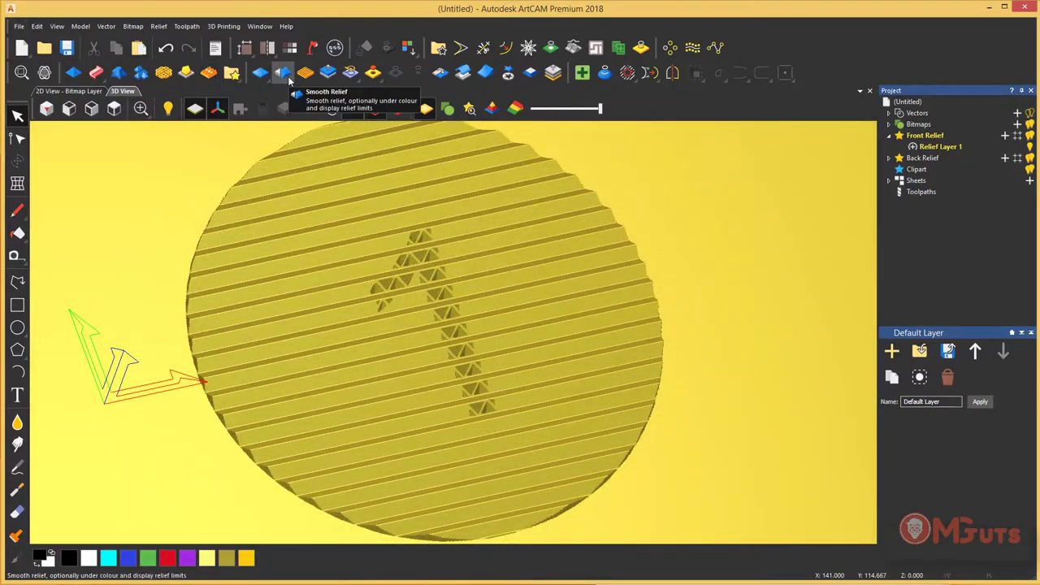
pyautogui.click(283, 72)
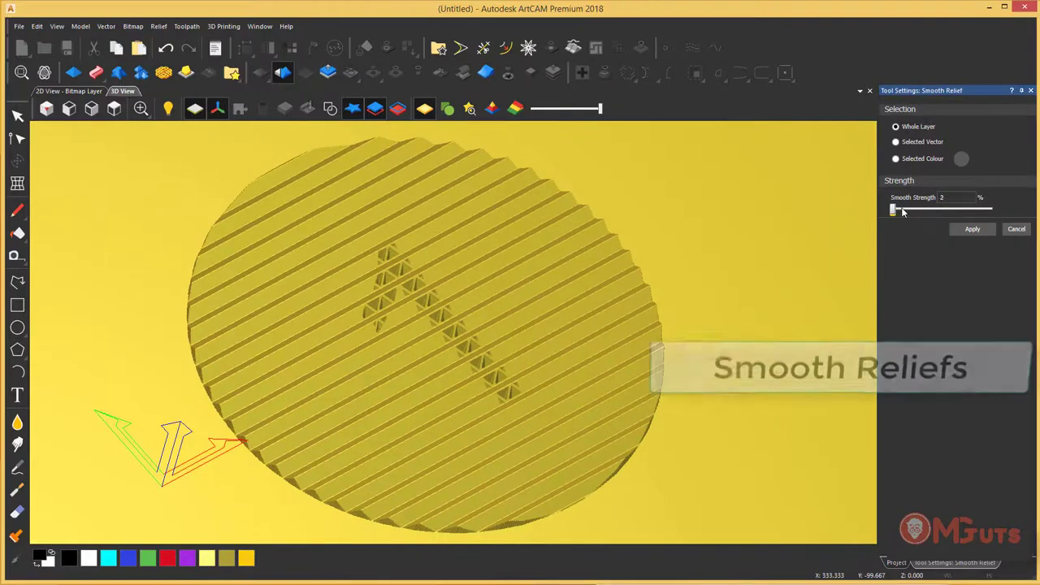
pyautogui.moveTo(894, 210); pyautogui.dragTo(910, 210)
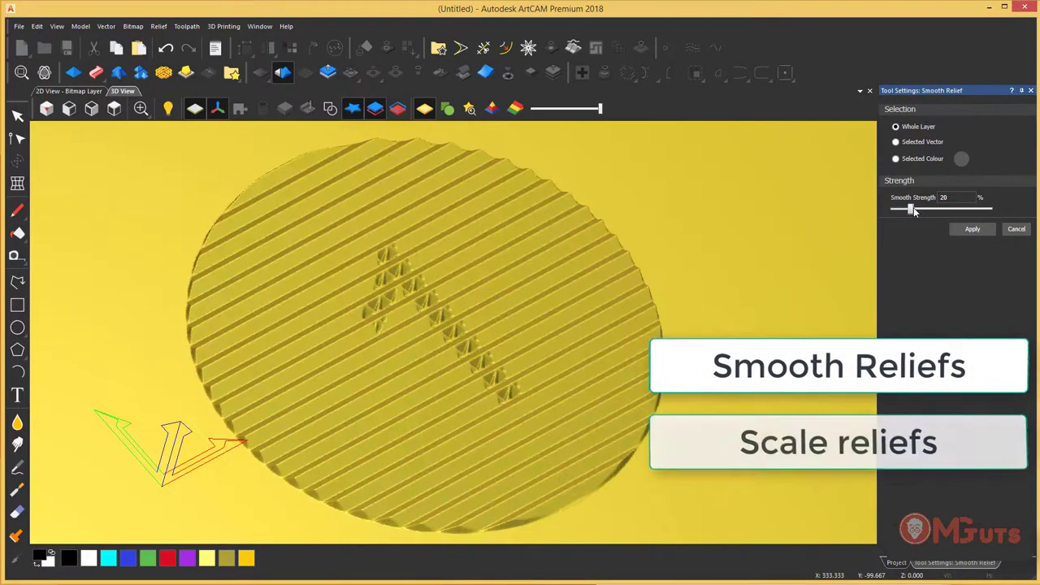
pyautogui.moveTo(907, 209); pyautogui.dragTo(931, 209)
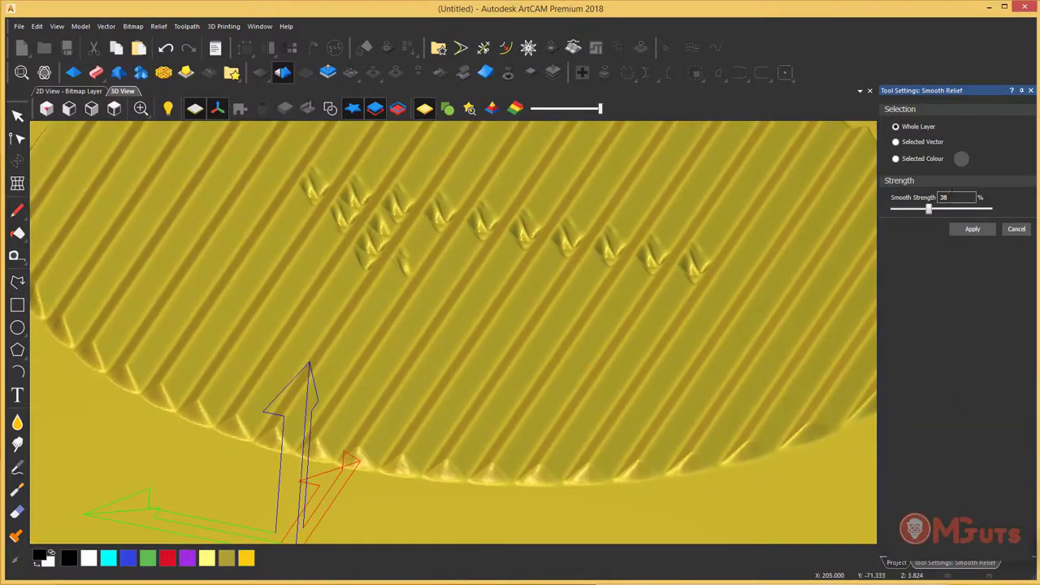
pyautogui.moveTo(929, 210); pyautogui.dragTo(955, 209)
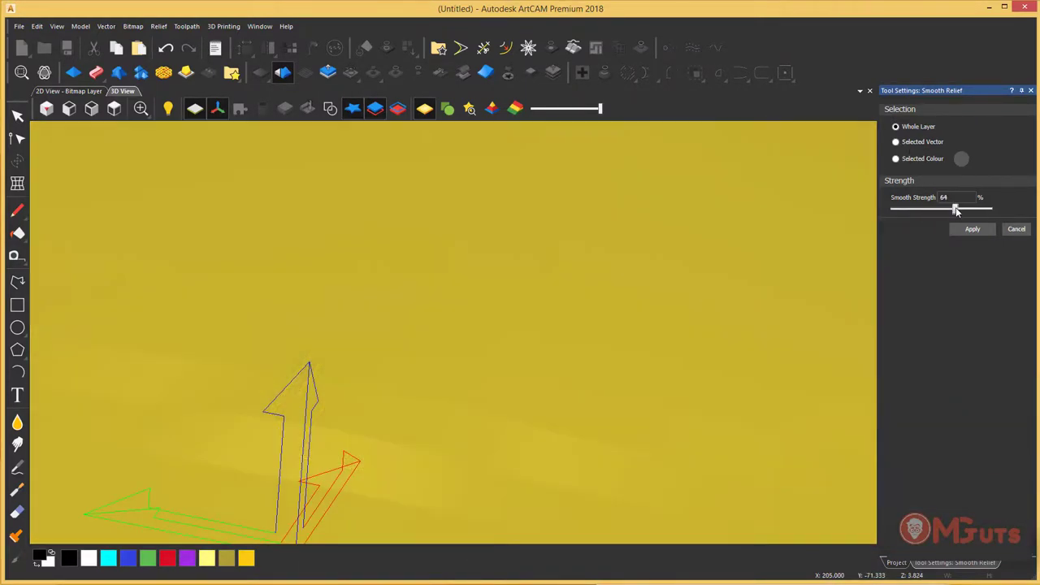
pyautogui.moveTo(955, 209); pyautogui.dragTo(891, 209)
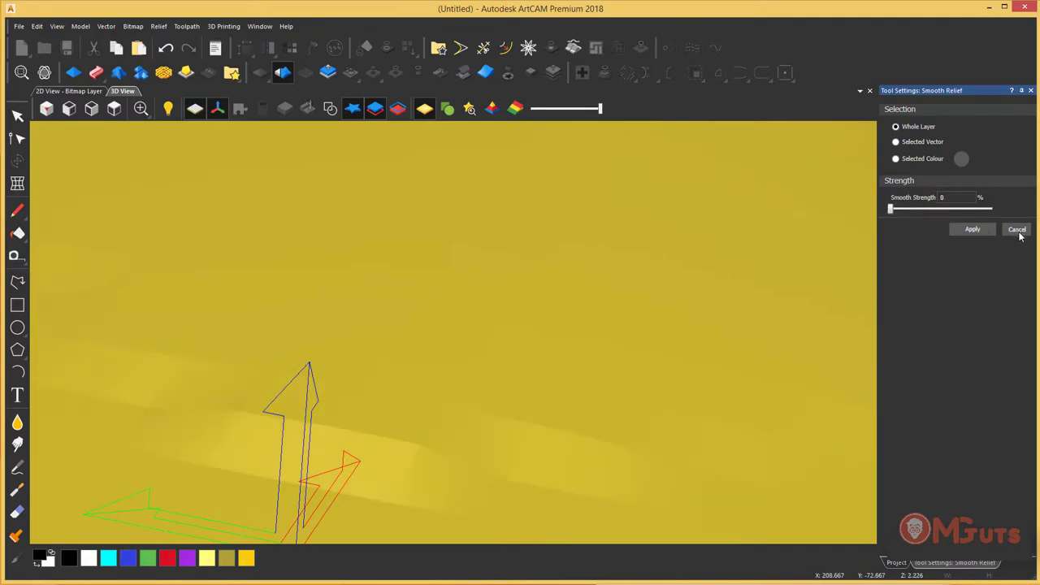
pyautogui.click(1018, 229)
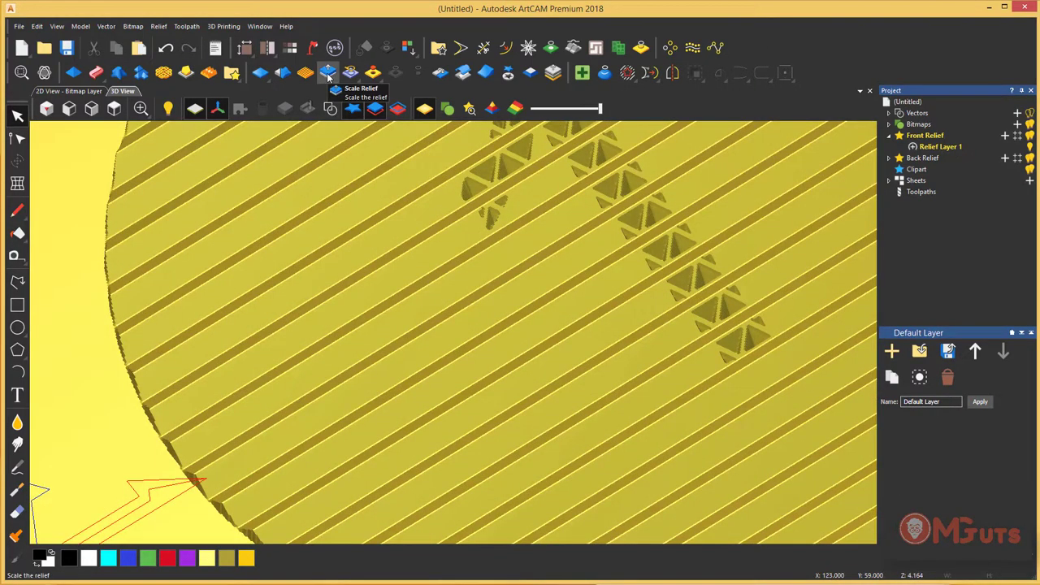
# Open Scale Relief for the latent image relief and enter a scale factor of 2.
pyautogui.click(321, 73)
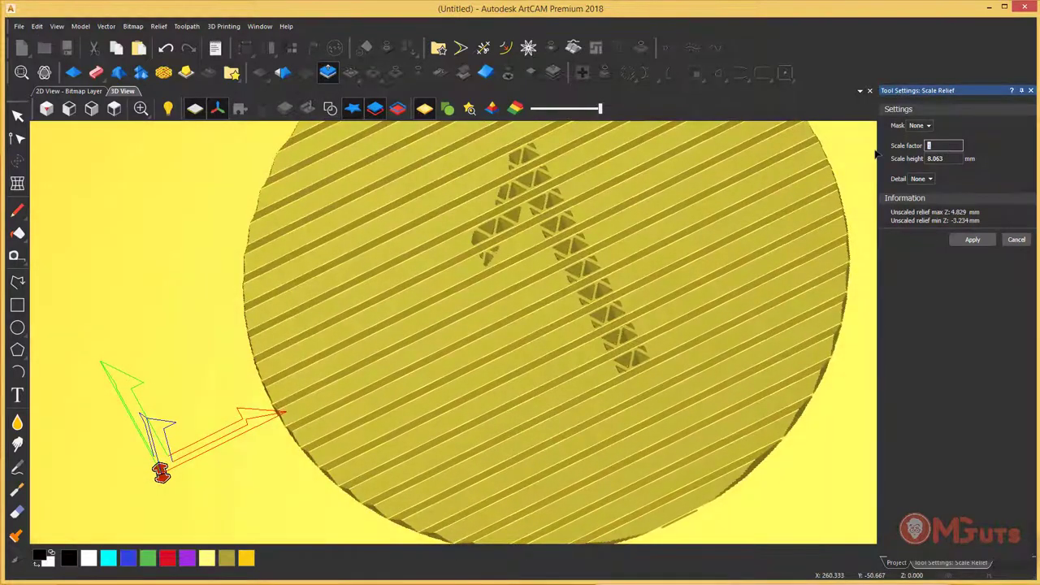
pyautogui.write('2')
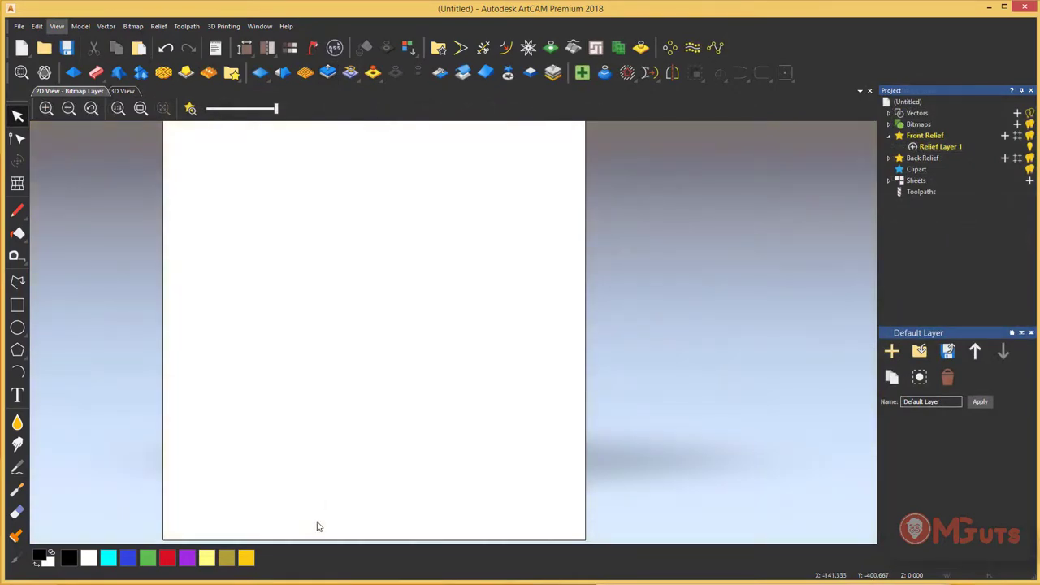
pyautogui.moveTo(320, 562)
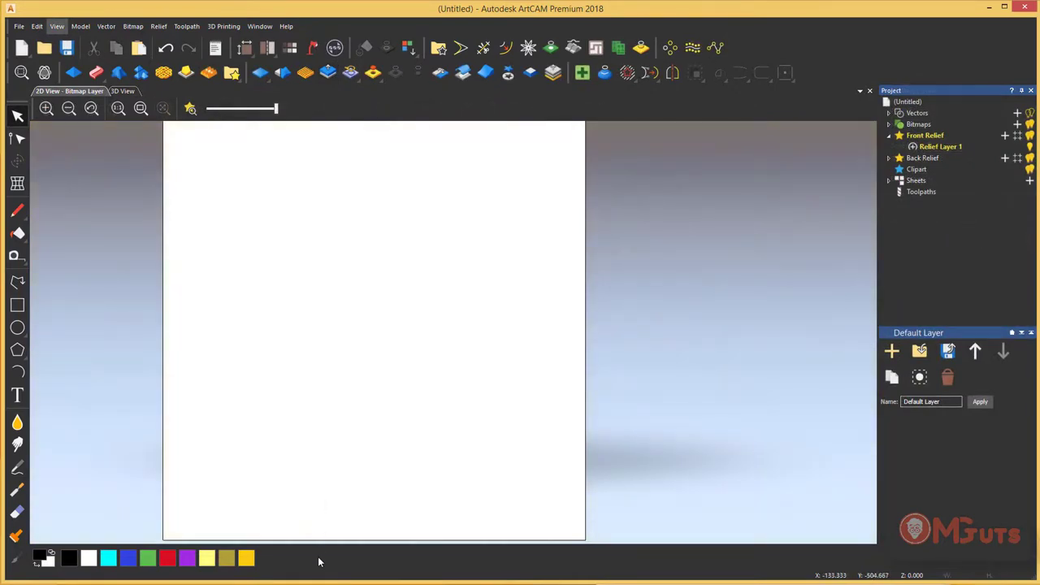
pyautogui.rightClick(319, 560)
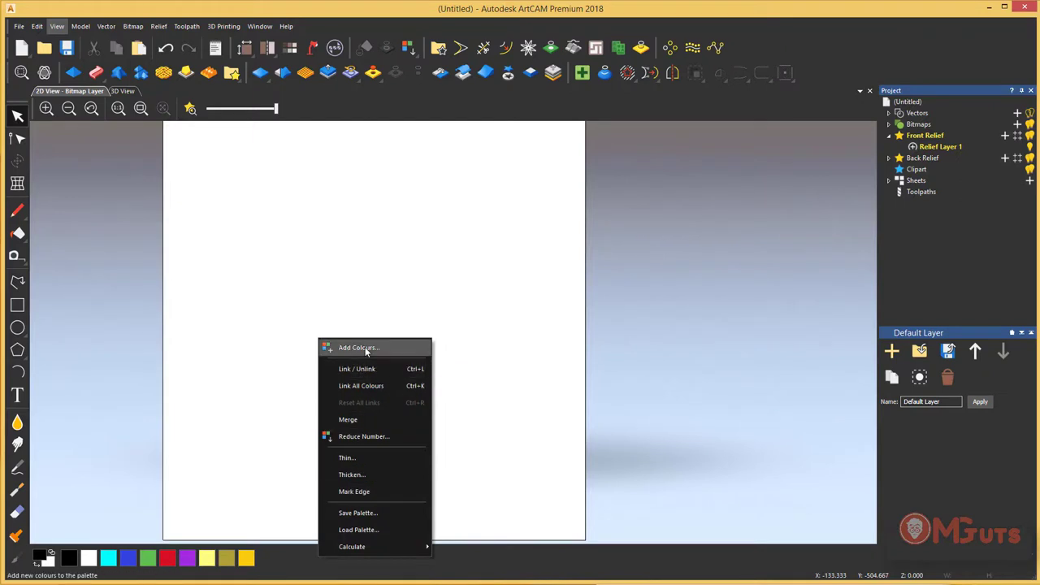
pyautogui.click(358, 348)
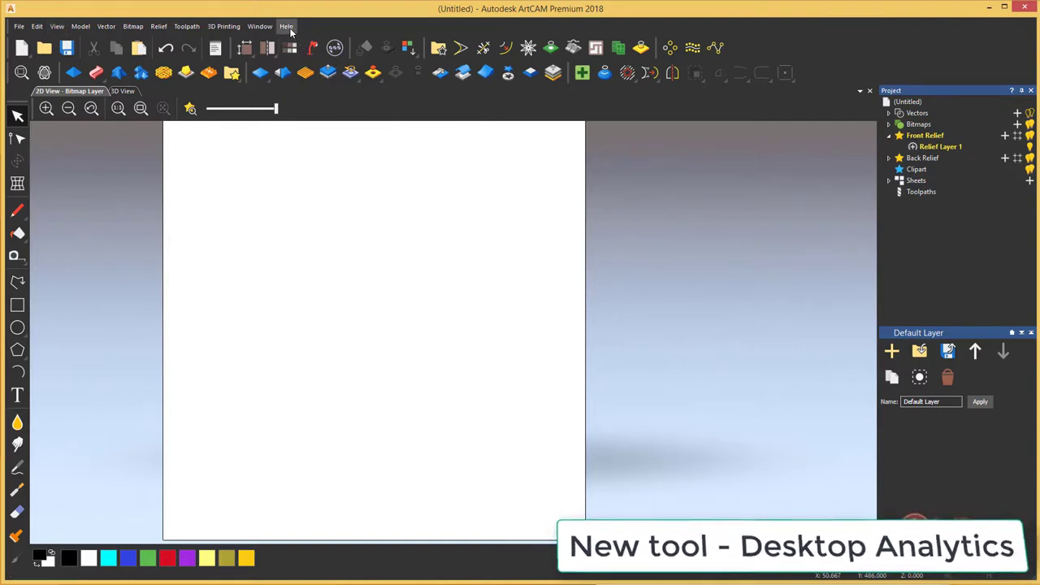
# Untick 'I agree to data collection' under Help > Desktop Analytics and confirm with OK.
pyautogui.click(286, 26)
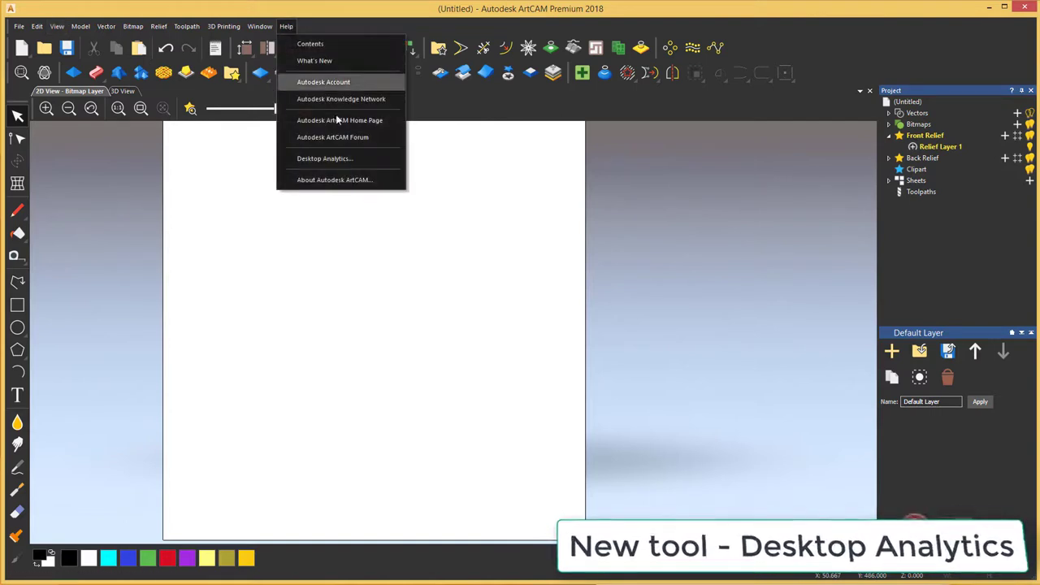
pyautogui.click(323, 158)
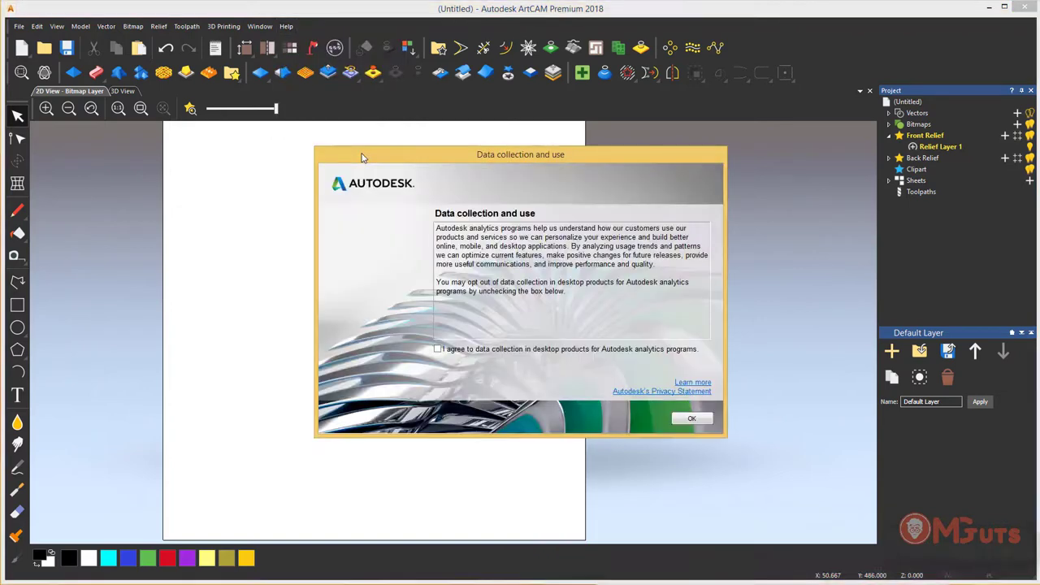
pyautogui.moveTo(462, 354)
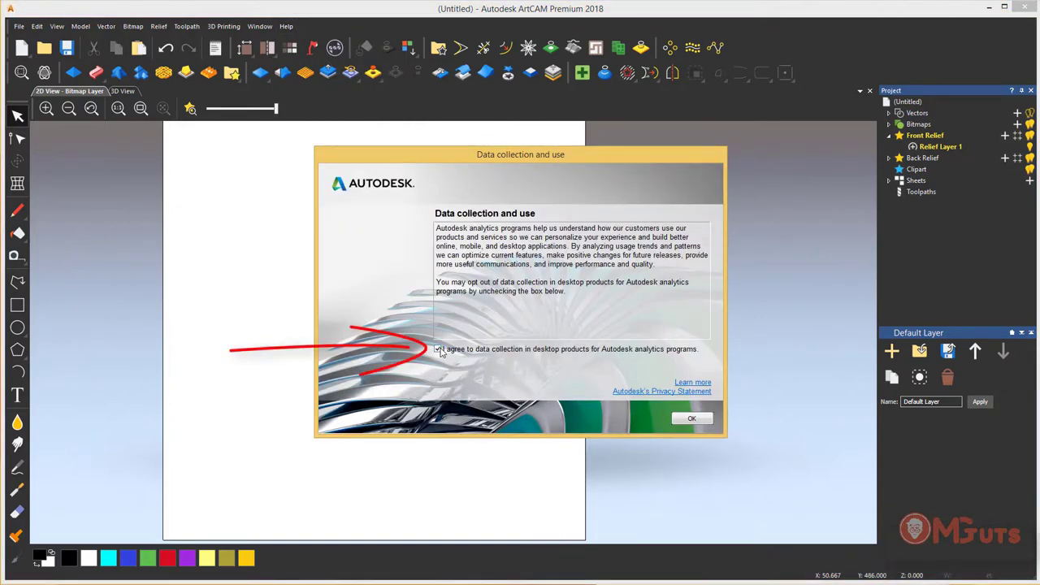
pyautogui.click(439, 349)
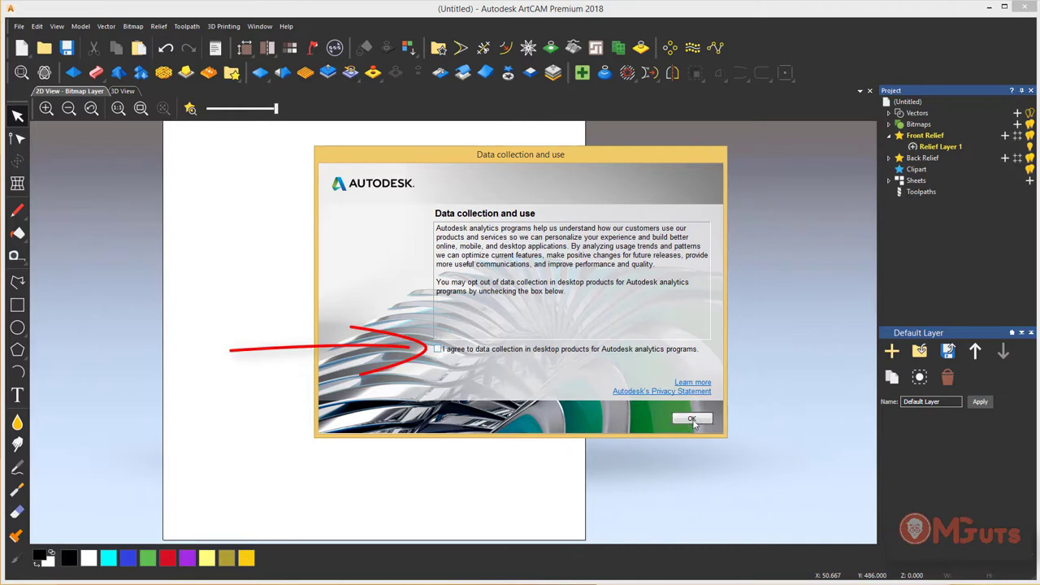
pyautogui.click(691, 419)
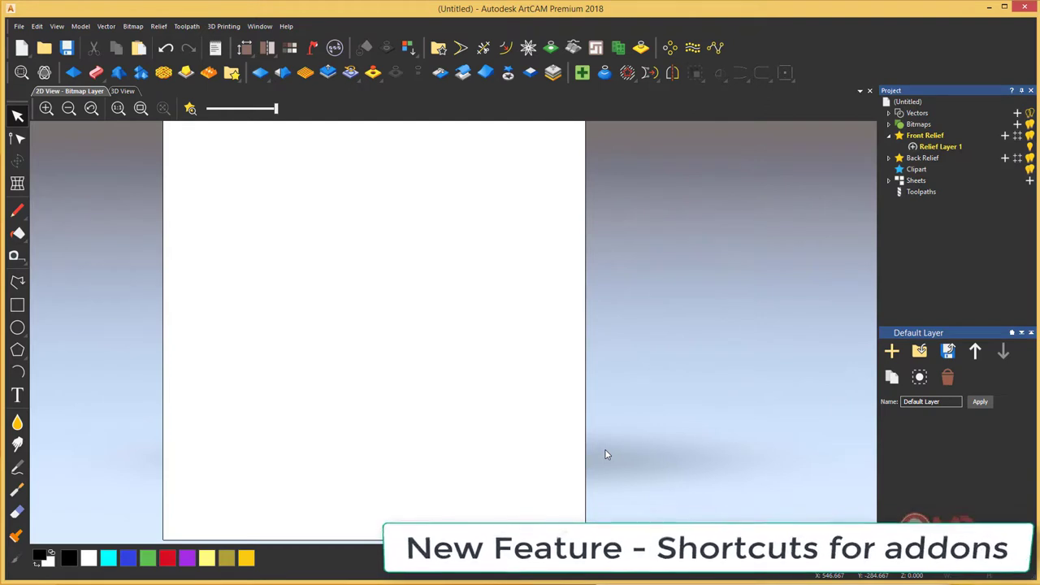
pyautogui.click(260, 26)
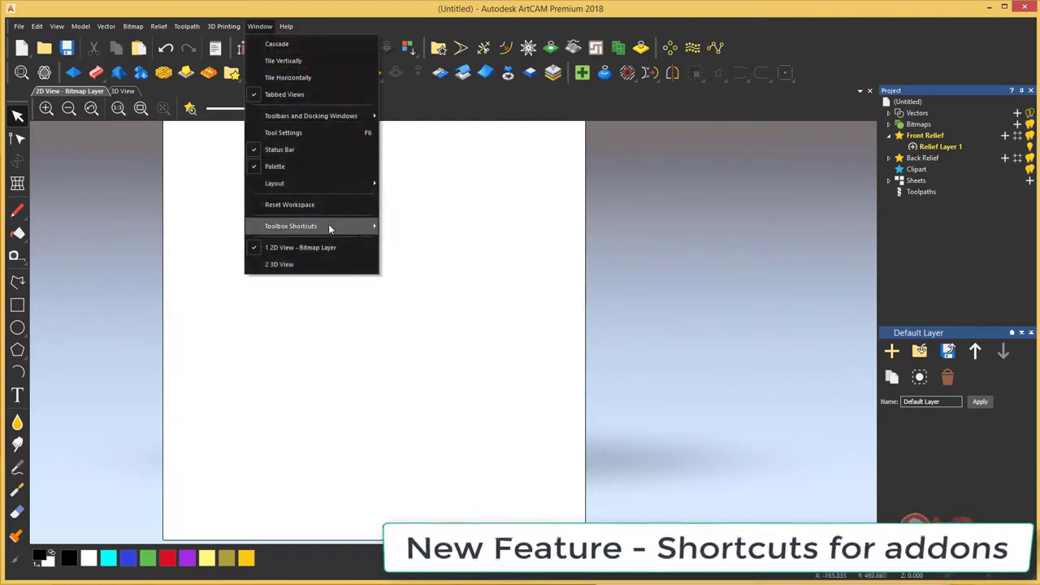
pyautogui.moveTo(329, 226)
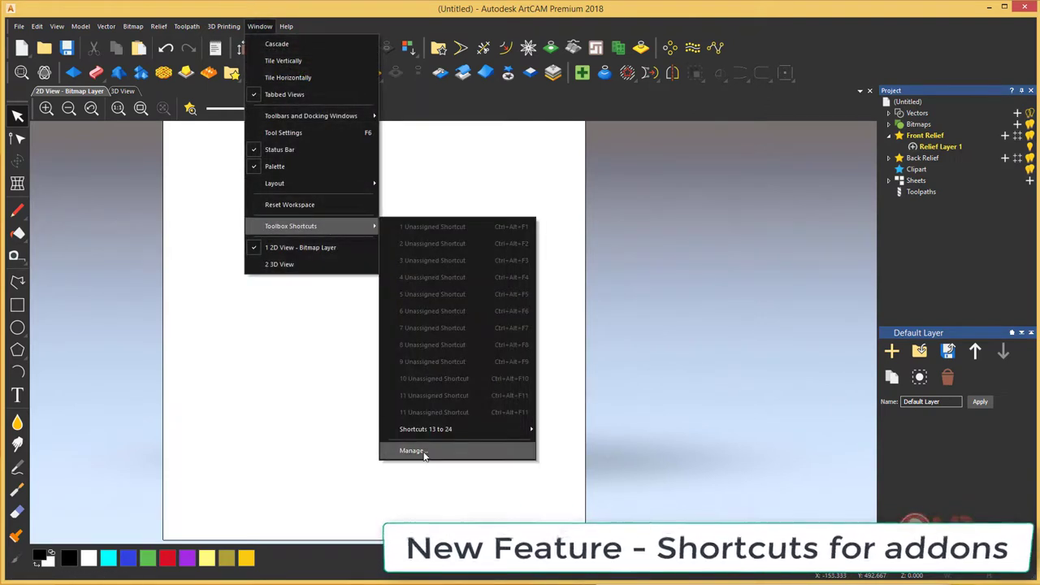
pyautogui.click(413, 450)
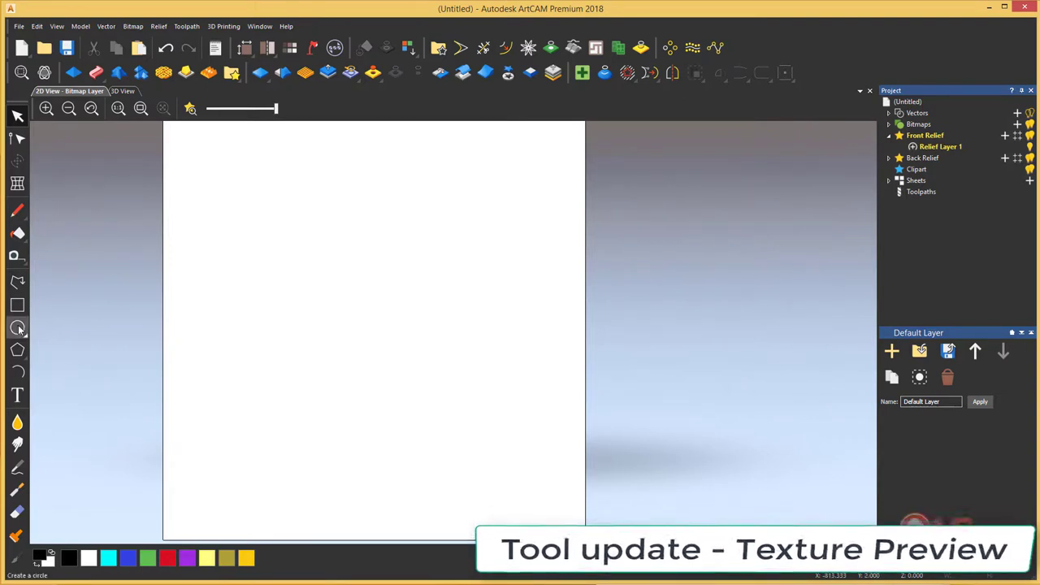
# Preview an Angled Plane relief on the rectangle in 3D, dragging a plane point upward.
pyautogui.click(17, 305)
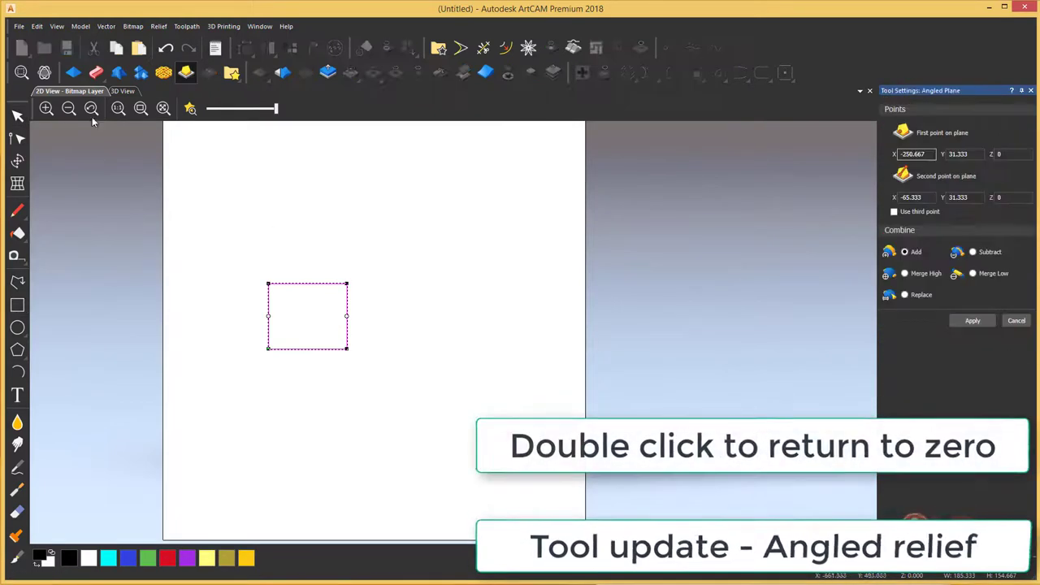
pyautogui.click(122, 90)
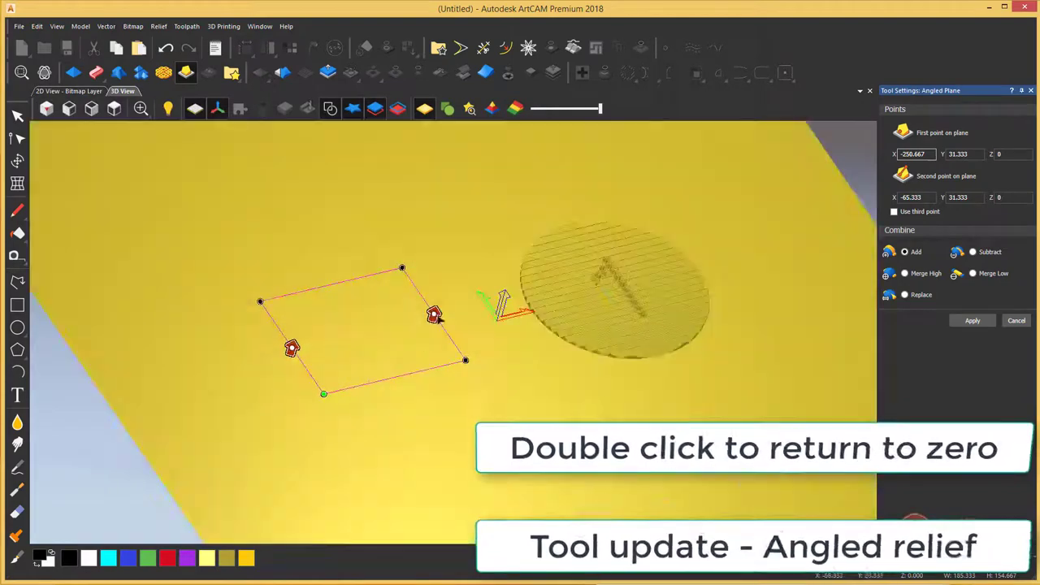
pyautogui.moveTo(435, 315); pyautogui.dragTo(435, 244)
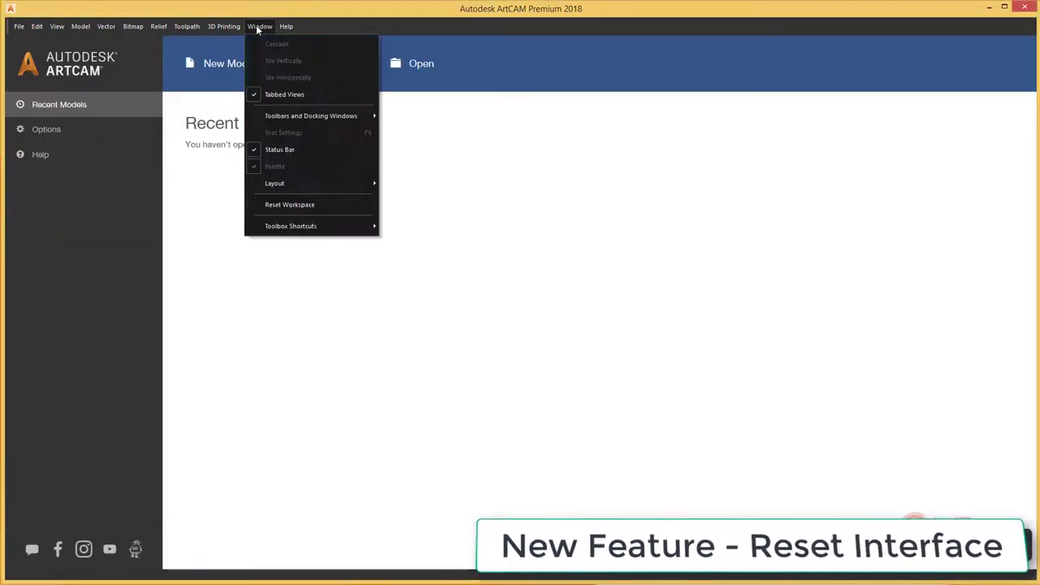
pyautogui.moveTo(303, 204)
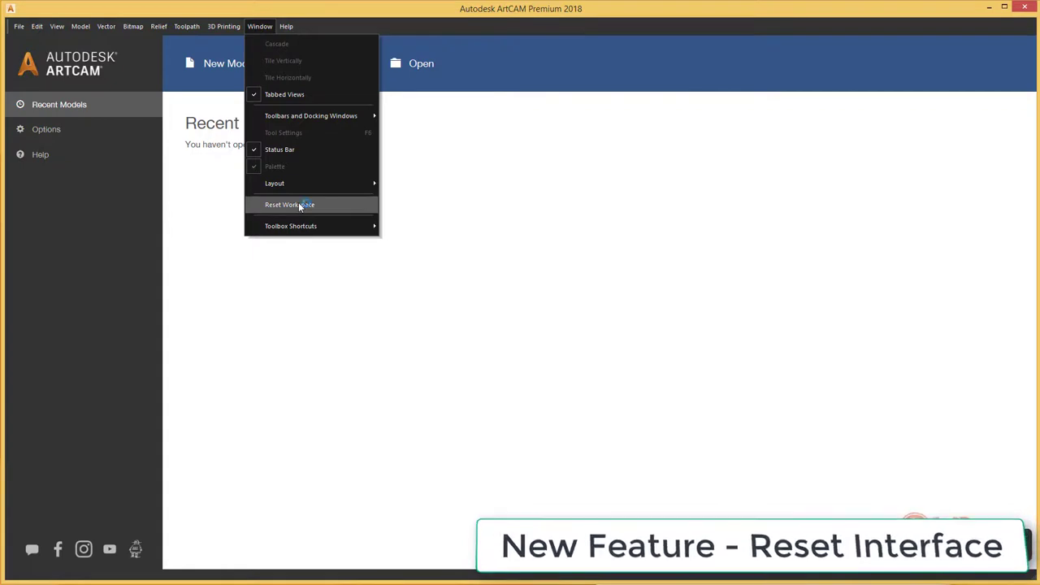
# Reset the workspace to its default layout and begin a new model.
pyautogui.click(289, 204)
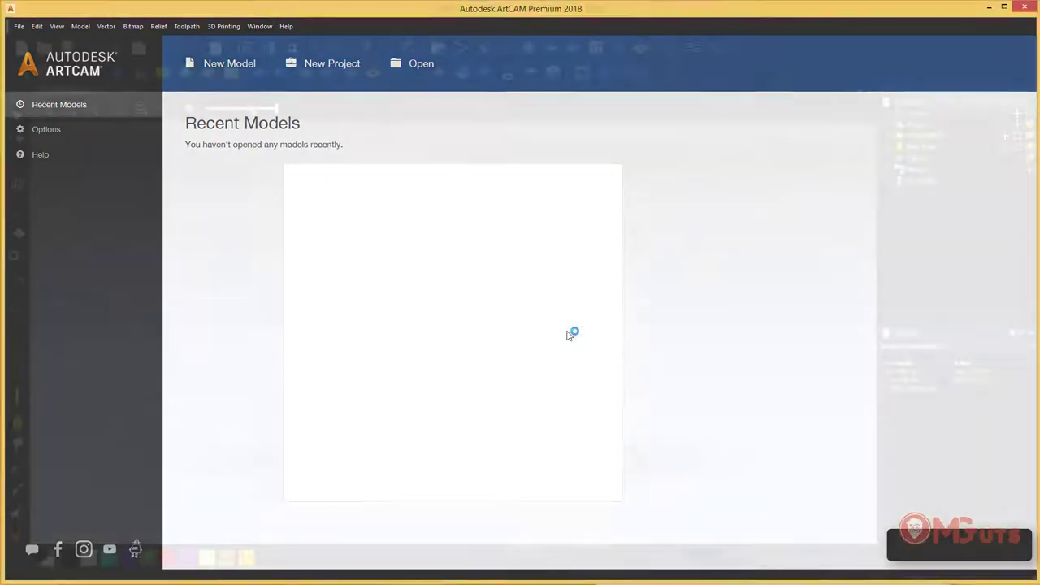
pyautogui.click(229, 63)
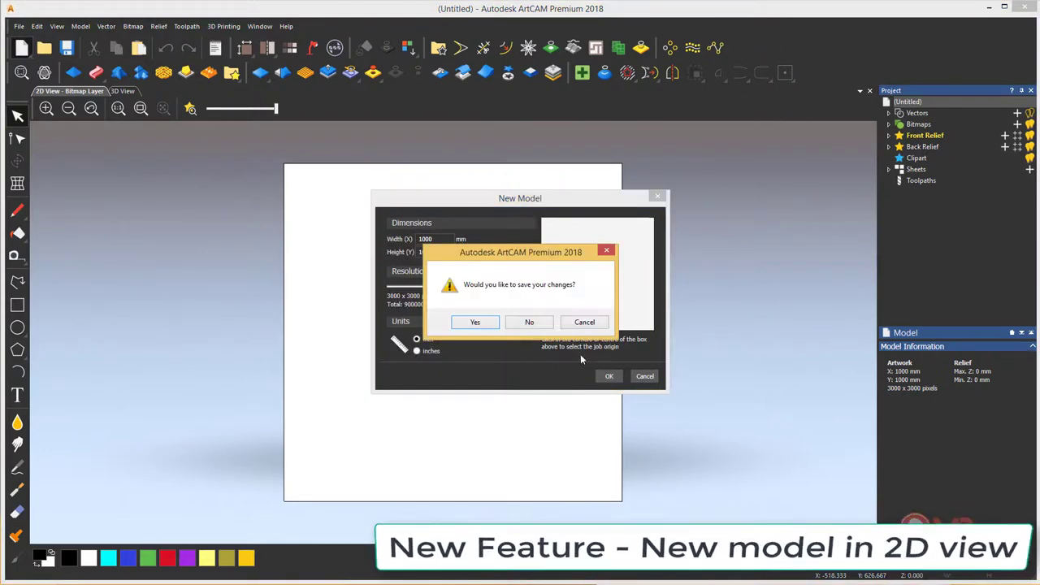
# Create a 1000×1000 mm model, disable 'Start new models in the 3D view', and discard changes.
pyautogui.click(529, 322)
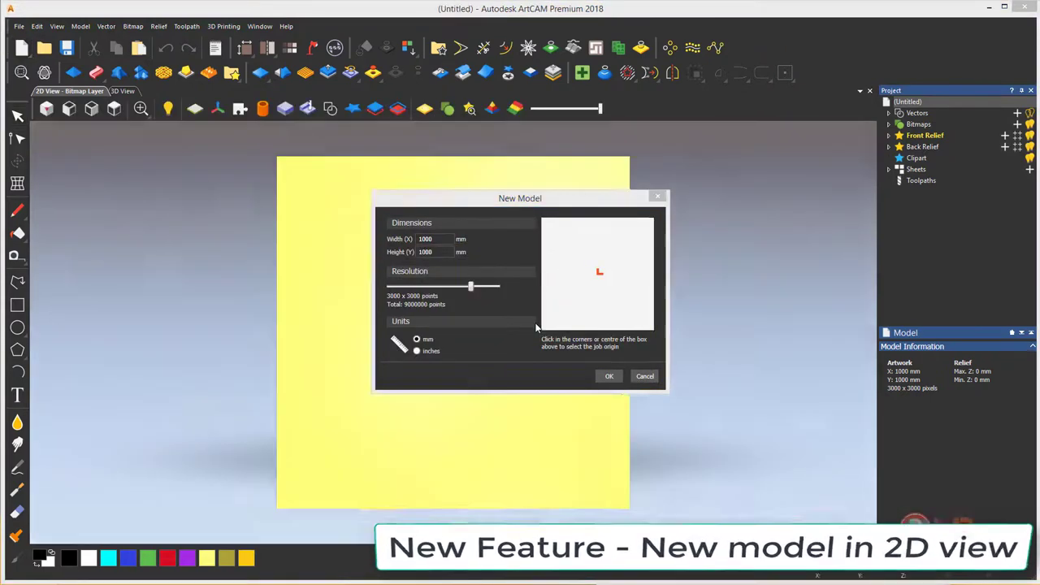
pyautogui.click(609, 376)
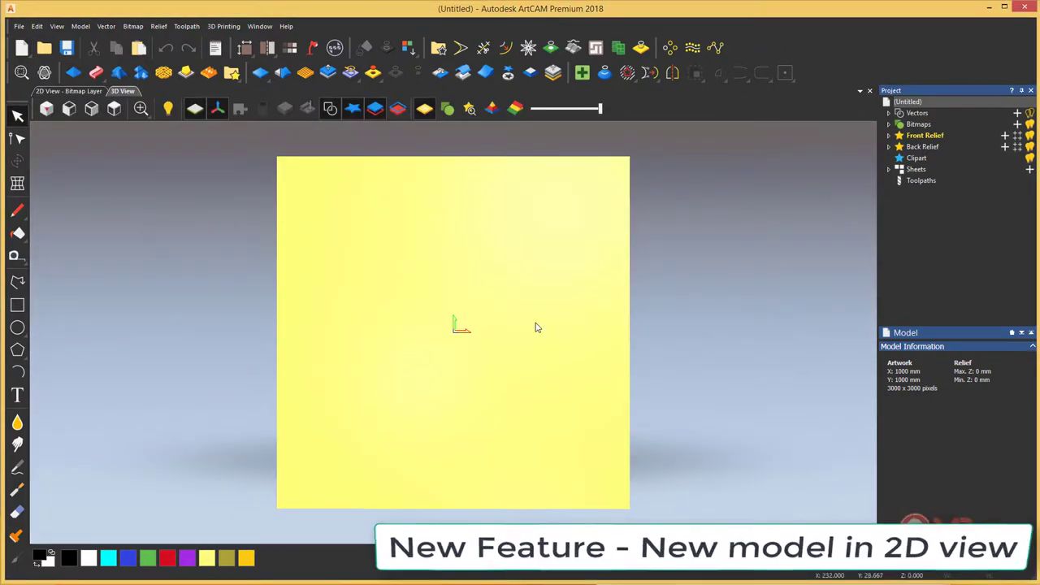
pyautogui.click(36, 26)
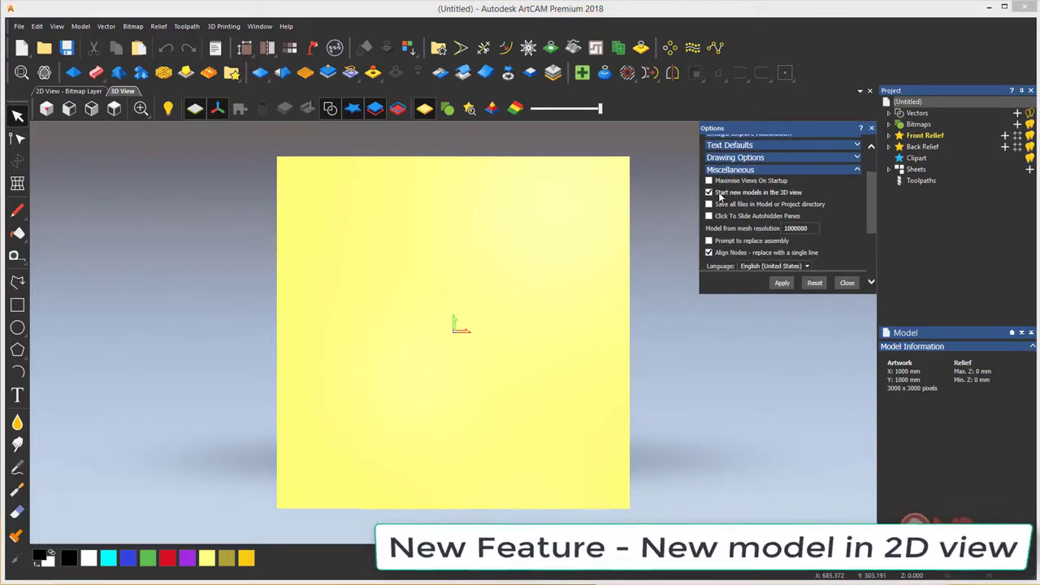
pyautogui.click(710, 192)
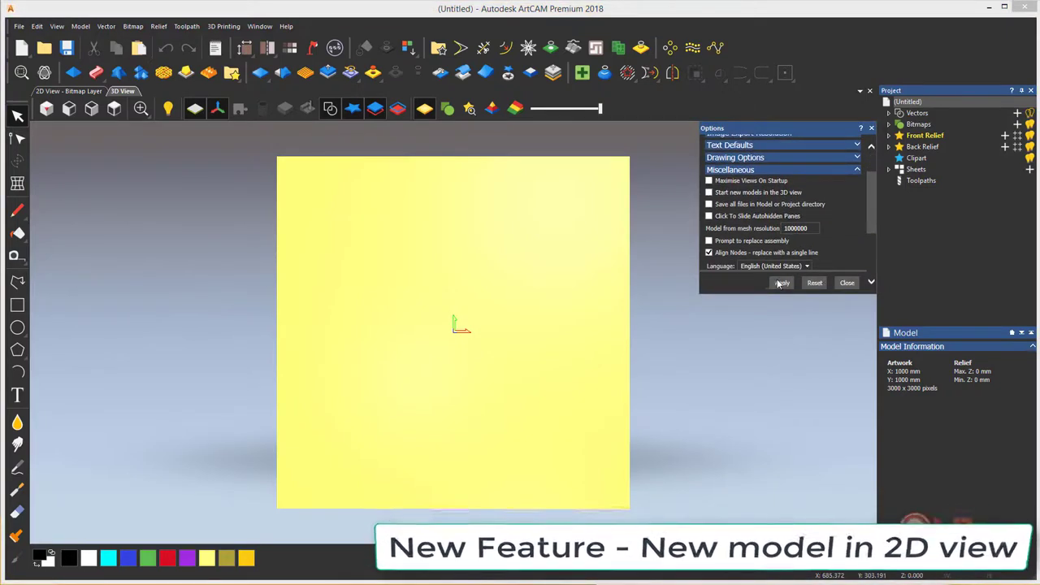
pyautogui.click(847, 282)
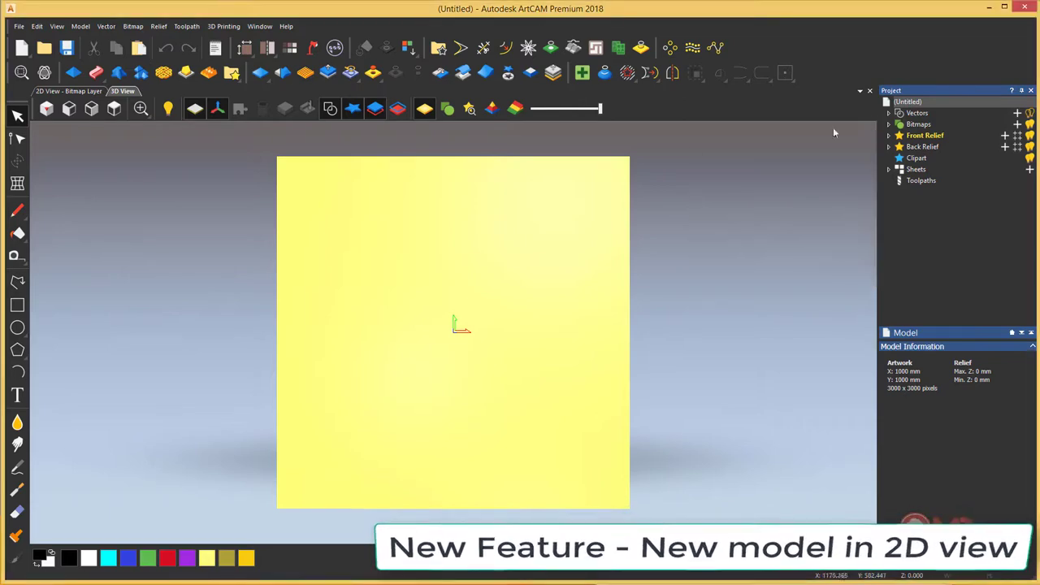
pyautogui.click(25, 45)
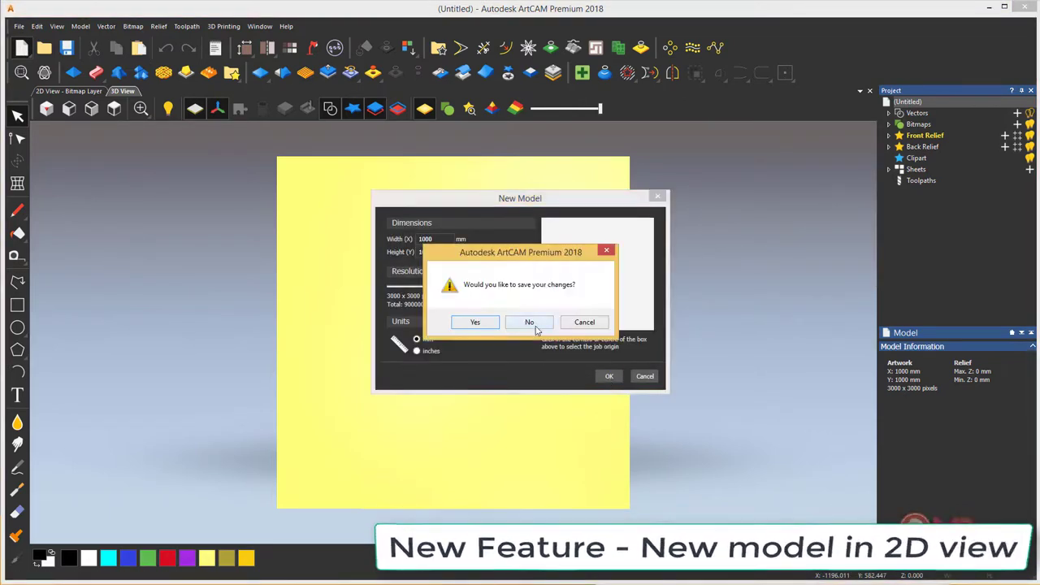
pyautogui.click(529, 321)
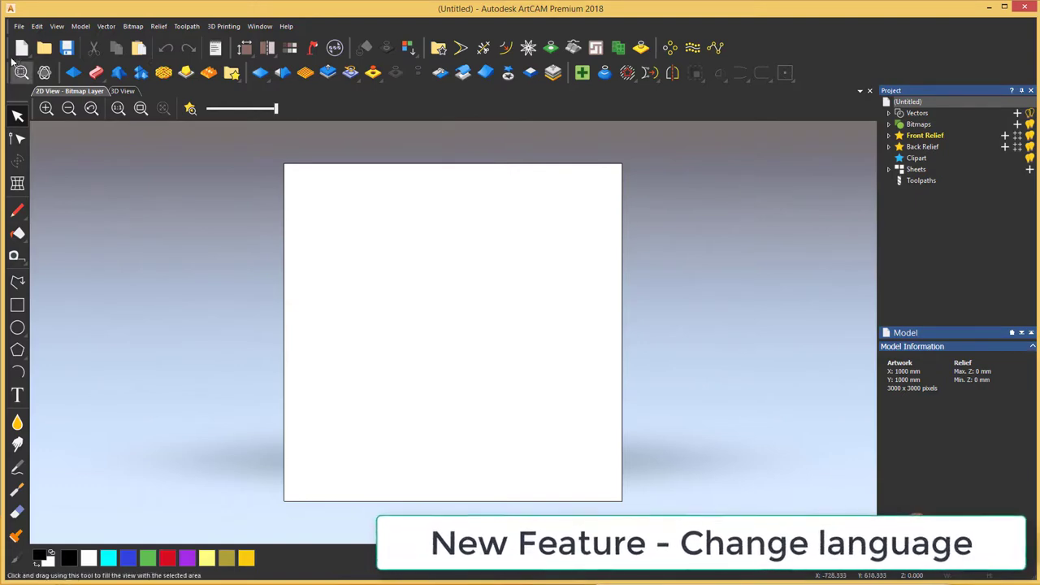
# Choose Spanish - Español as the interface language in Edit > Options.
pyautogui.click(34, 26)
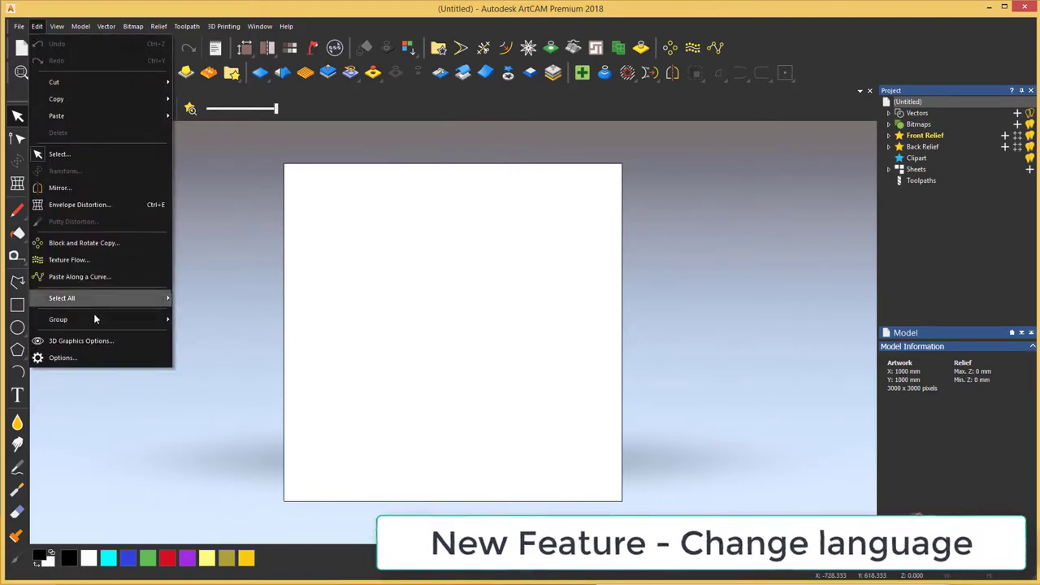
pyautogui.click(63, 357)
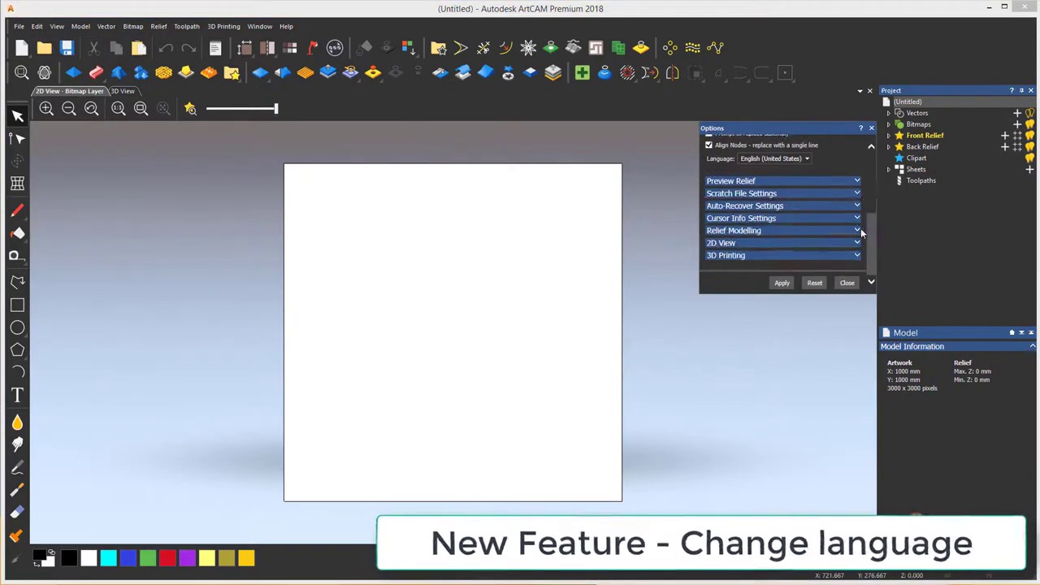
pyautogui.click(805, 197)
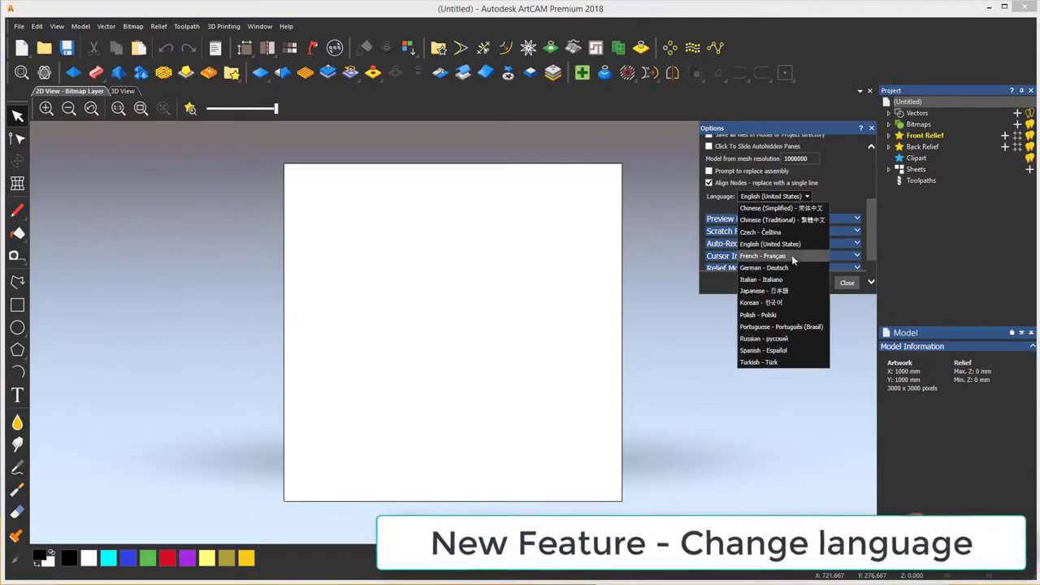
pyautogui.moveTo(778, 350)
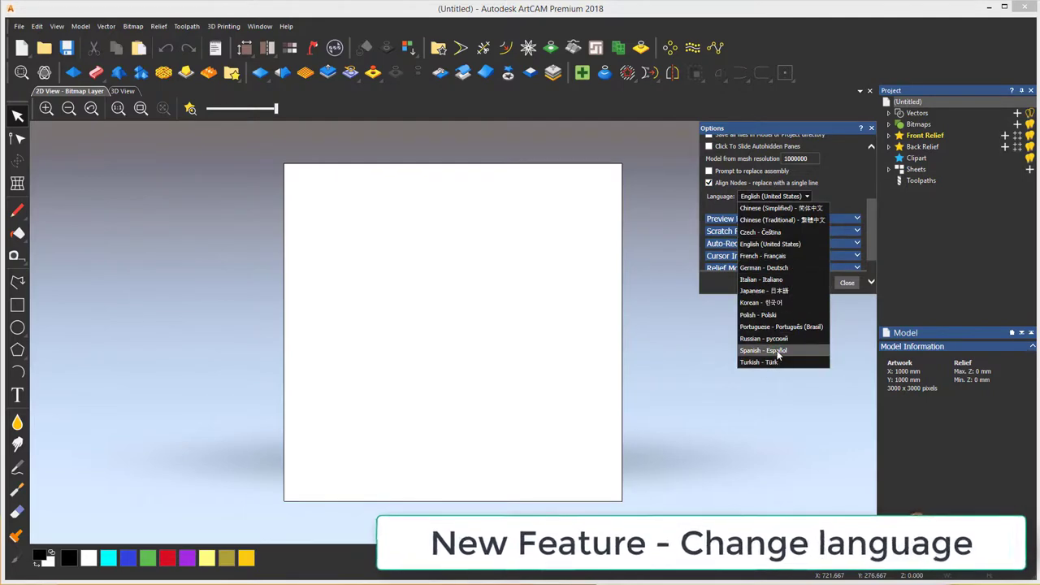
pyautogui.click(765, 350)
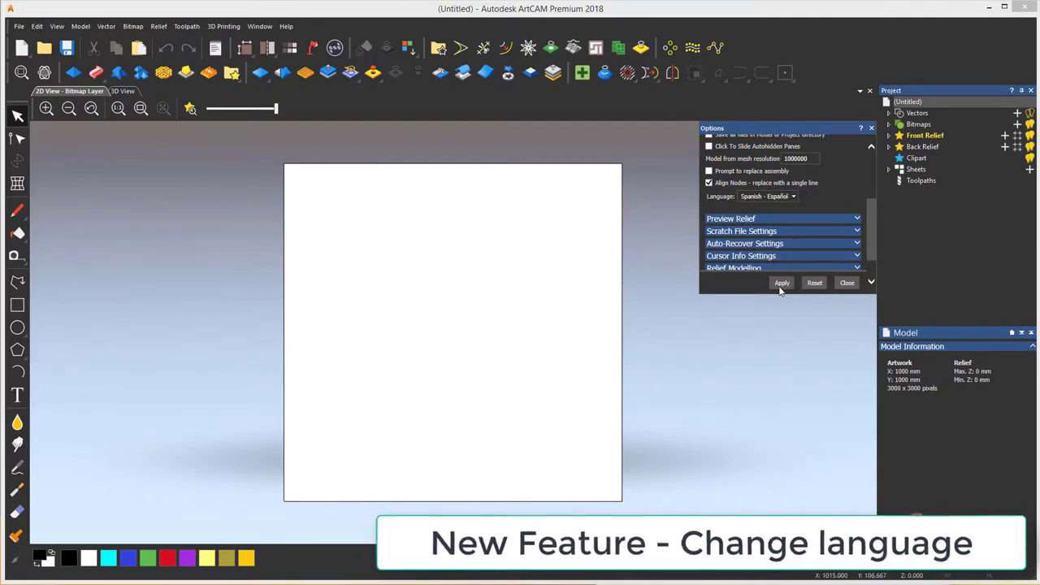